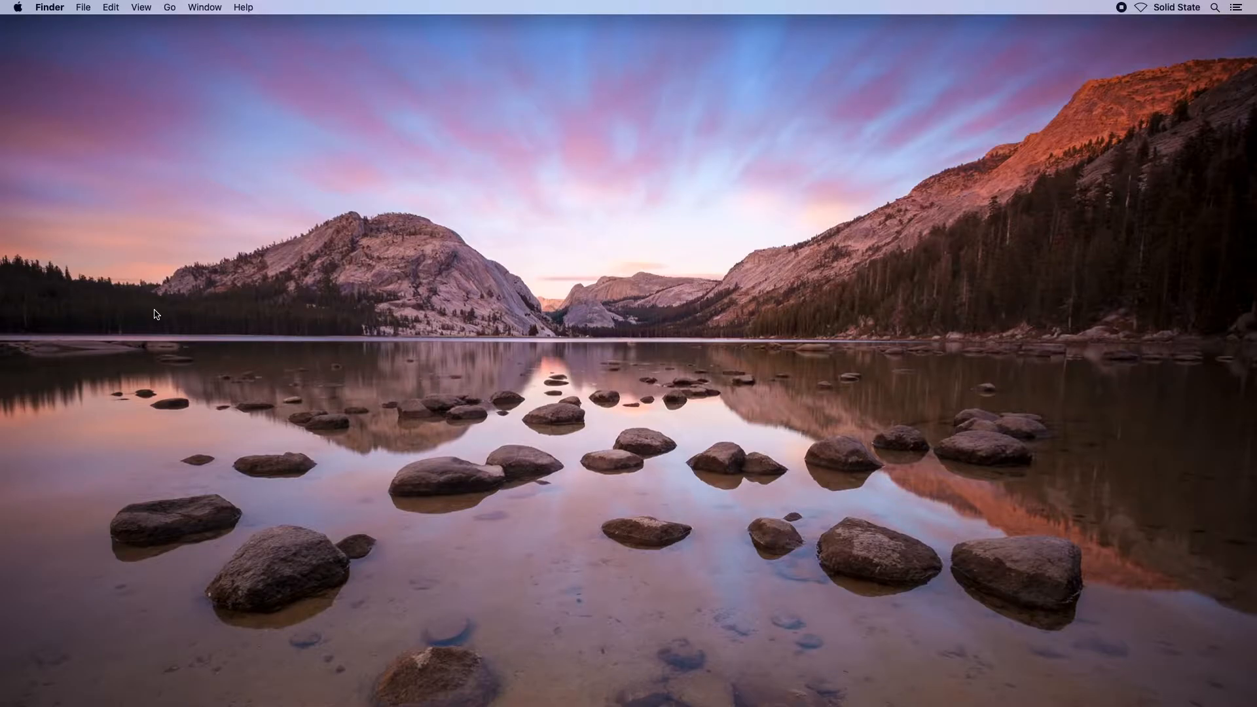
Step: Import the screen-recording MP4 into After Effects and place it in a new composition
click(48, 7)
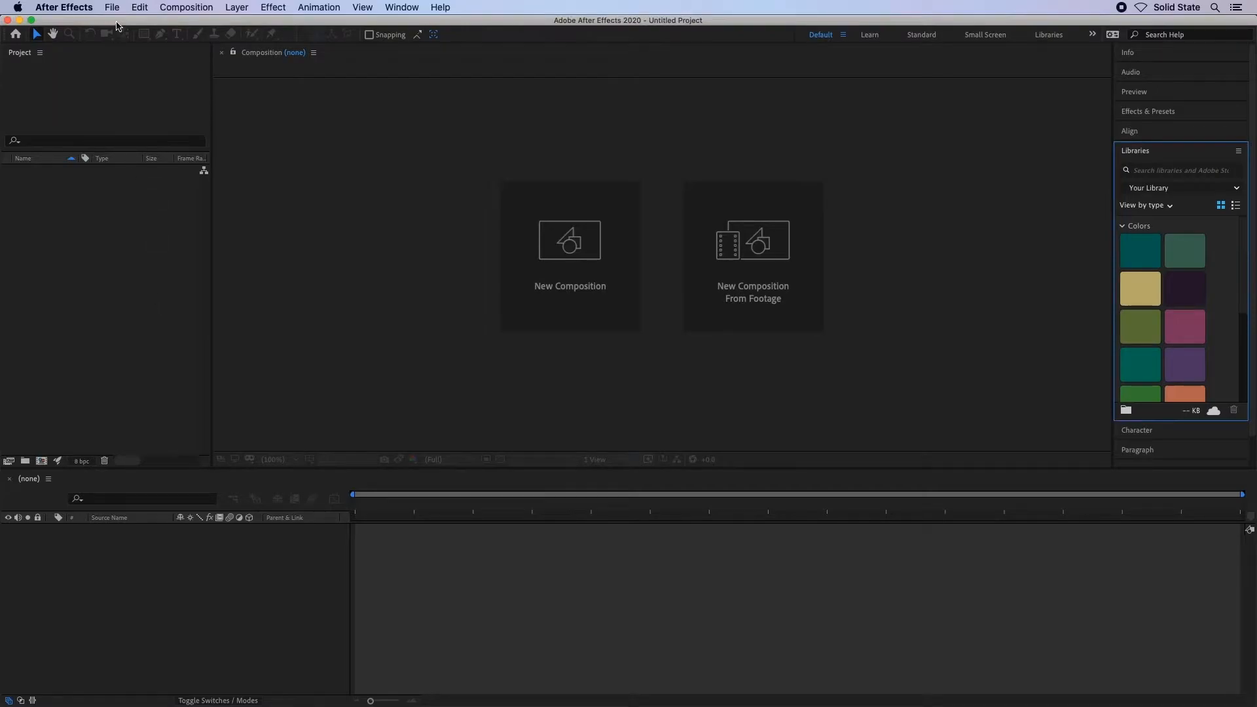
click(111, 7)
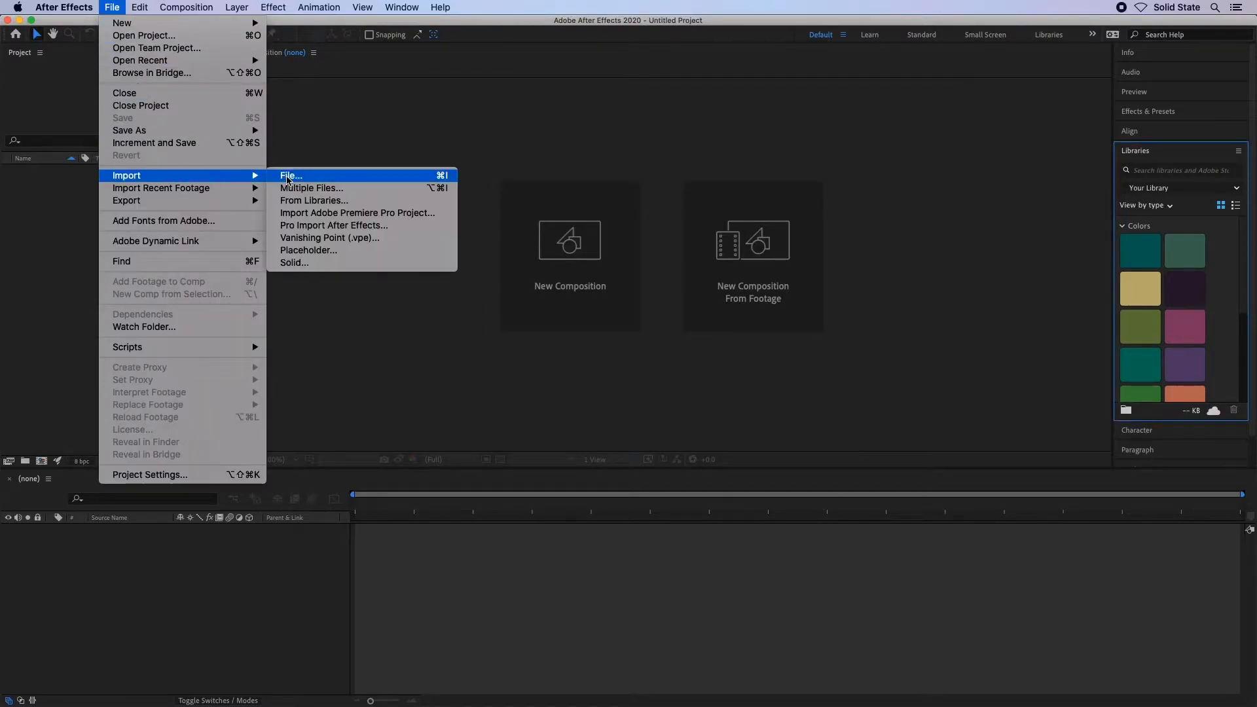
click(291, 176)
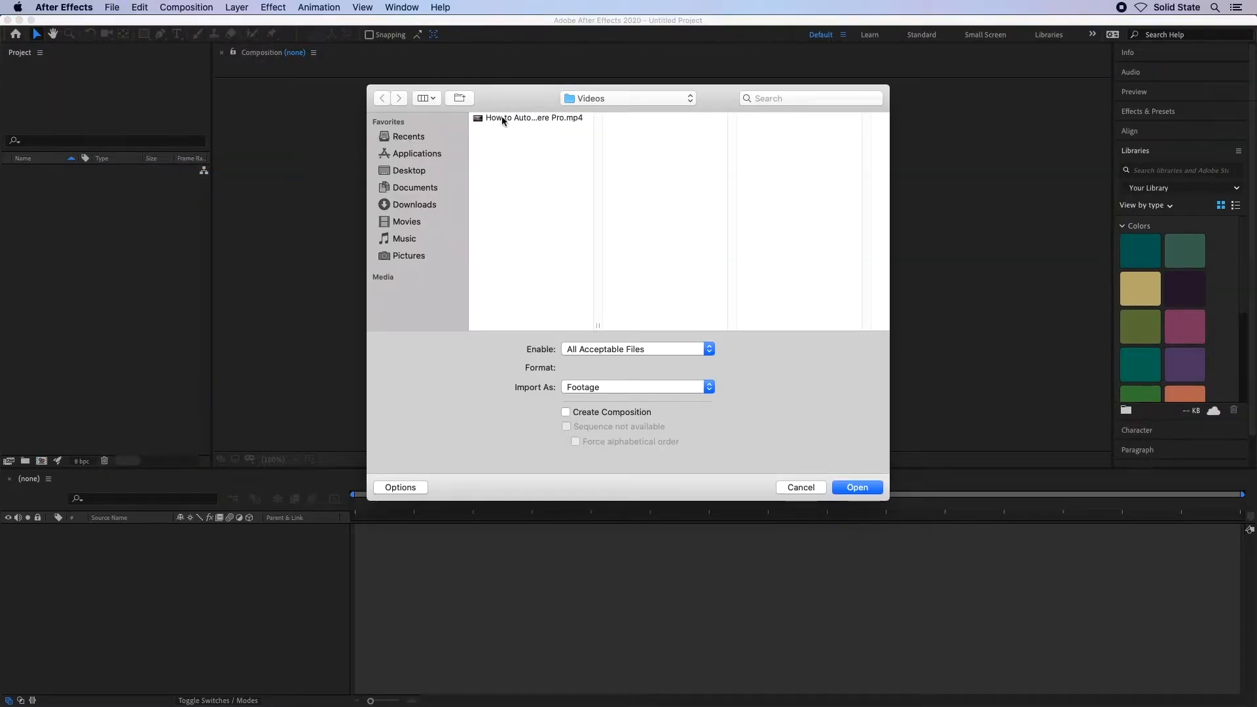
click(856, 487)
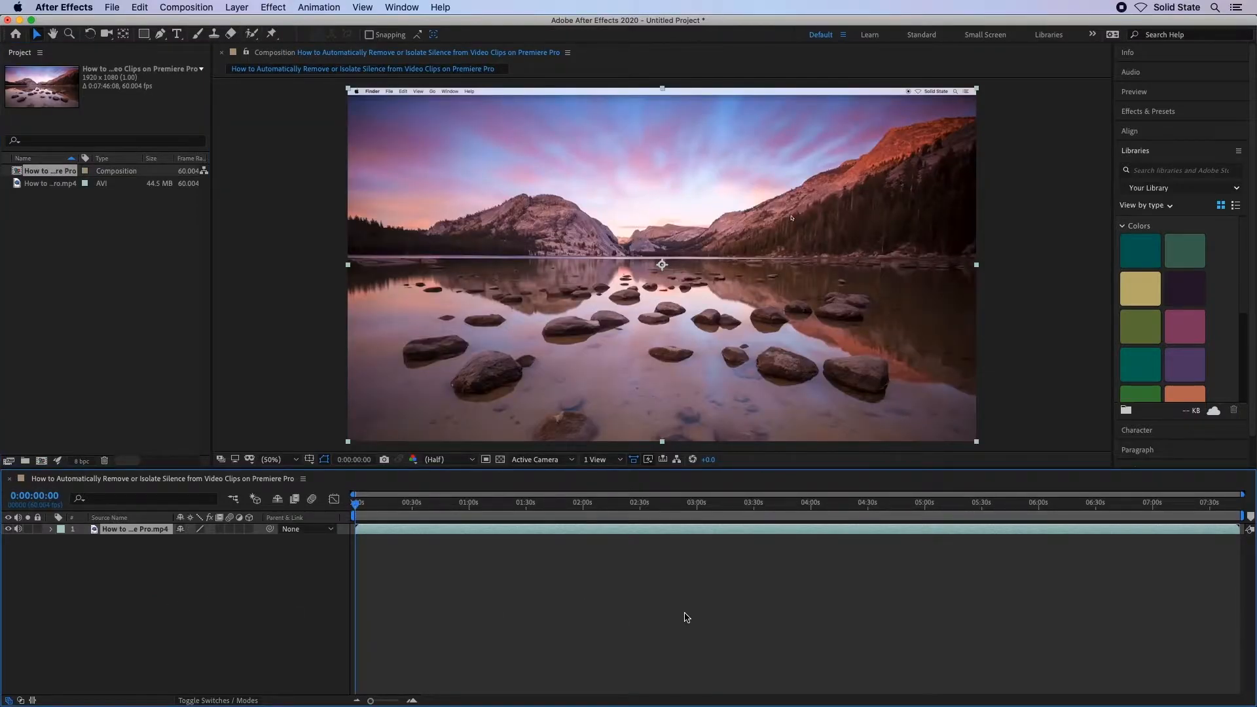
mouse_move(204, 122)
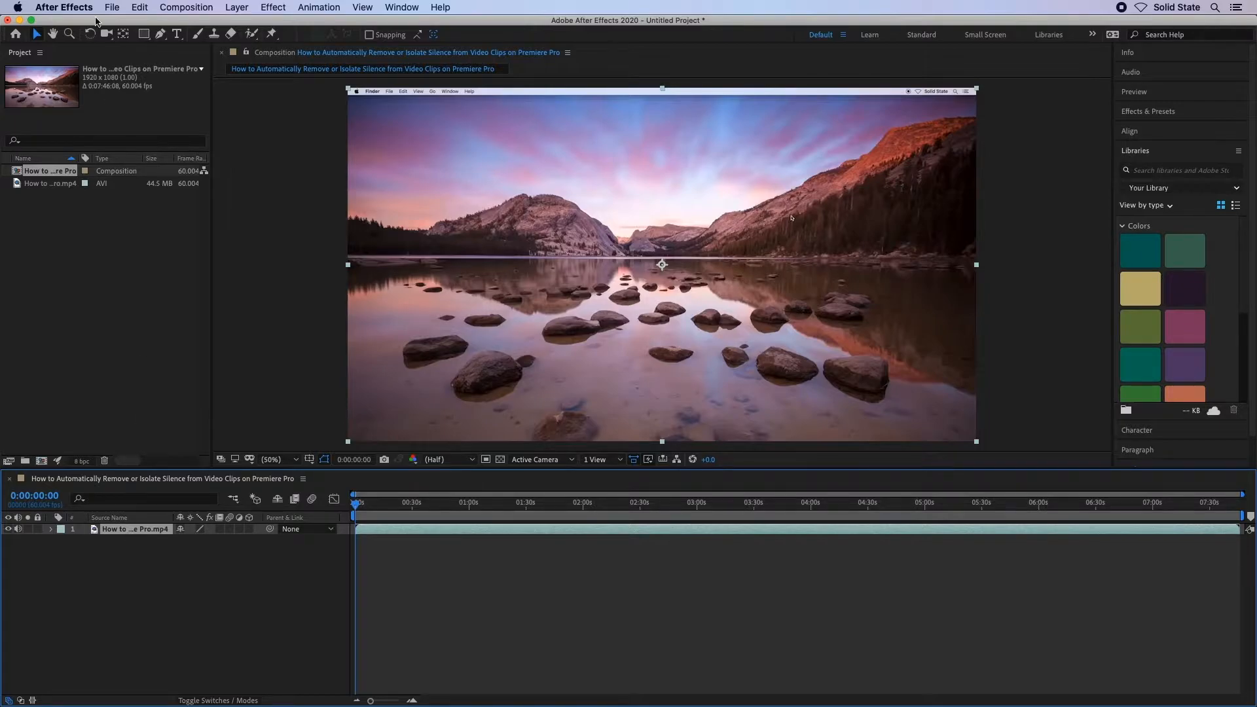
Step: Run the 'VØID - Silence Remover.jsx' script from Downloads
click(112, 7)
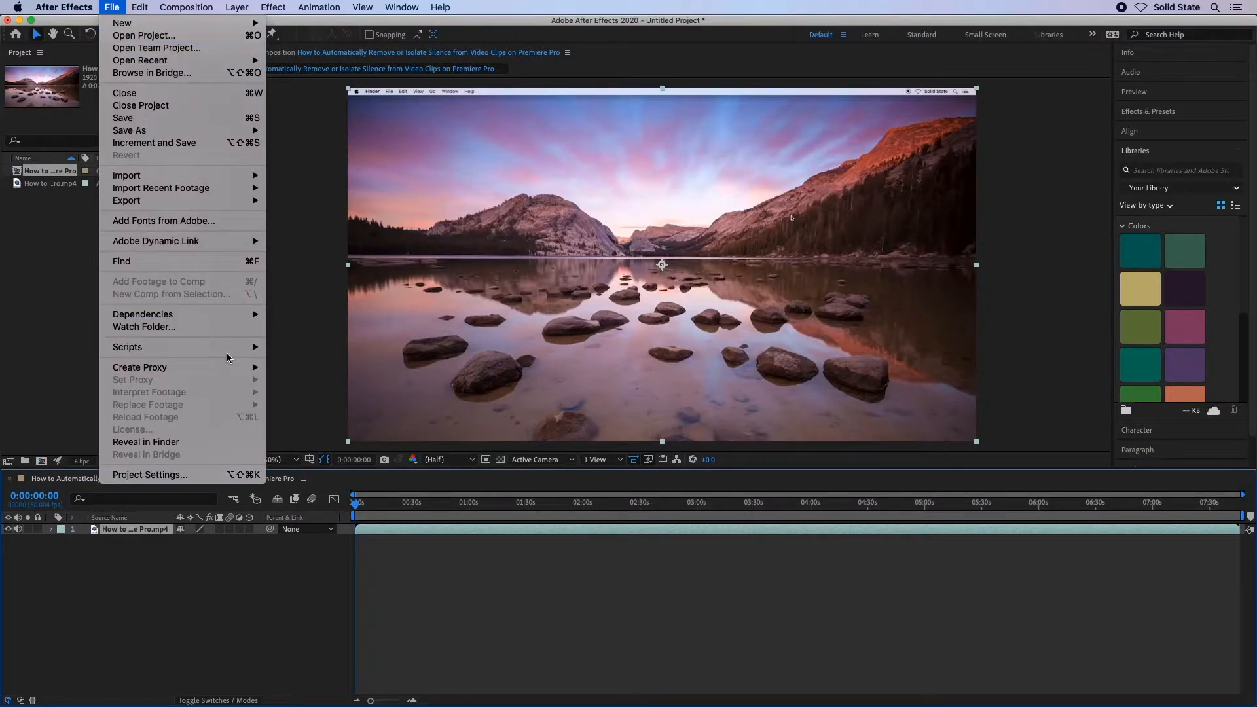
click(282, 351)
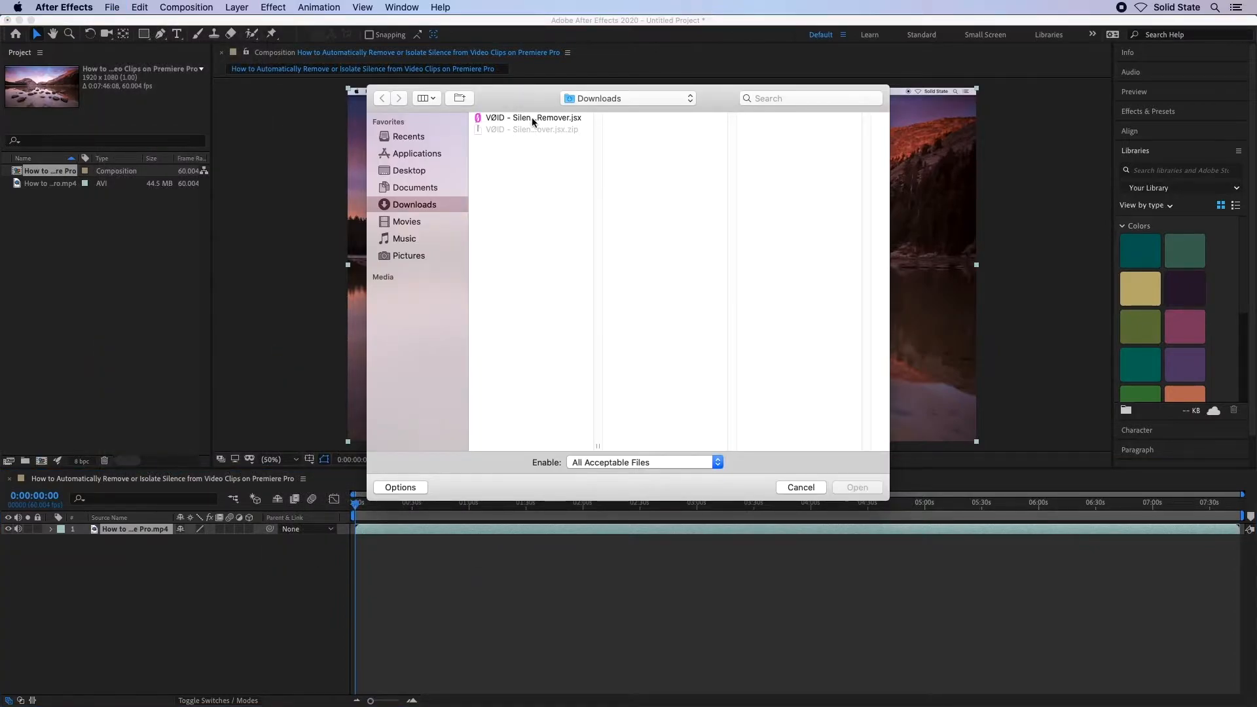
click(533, 118)
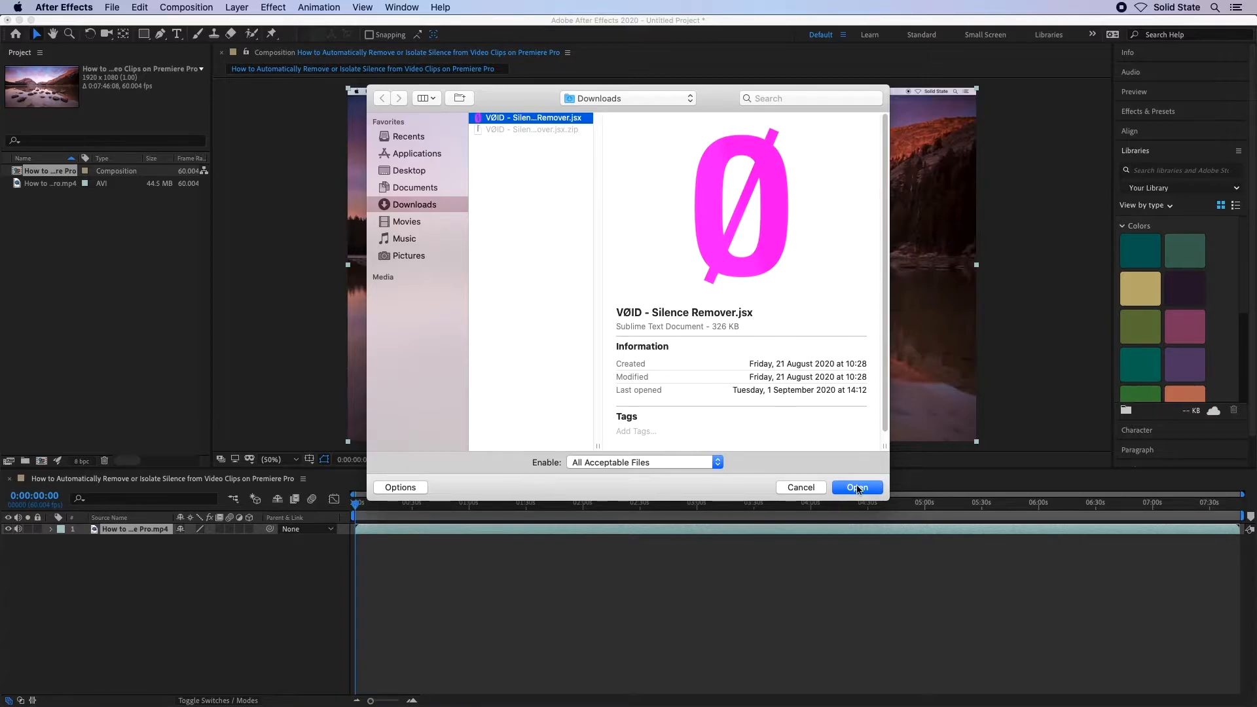
click(856, 486)
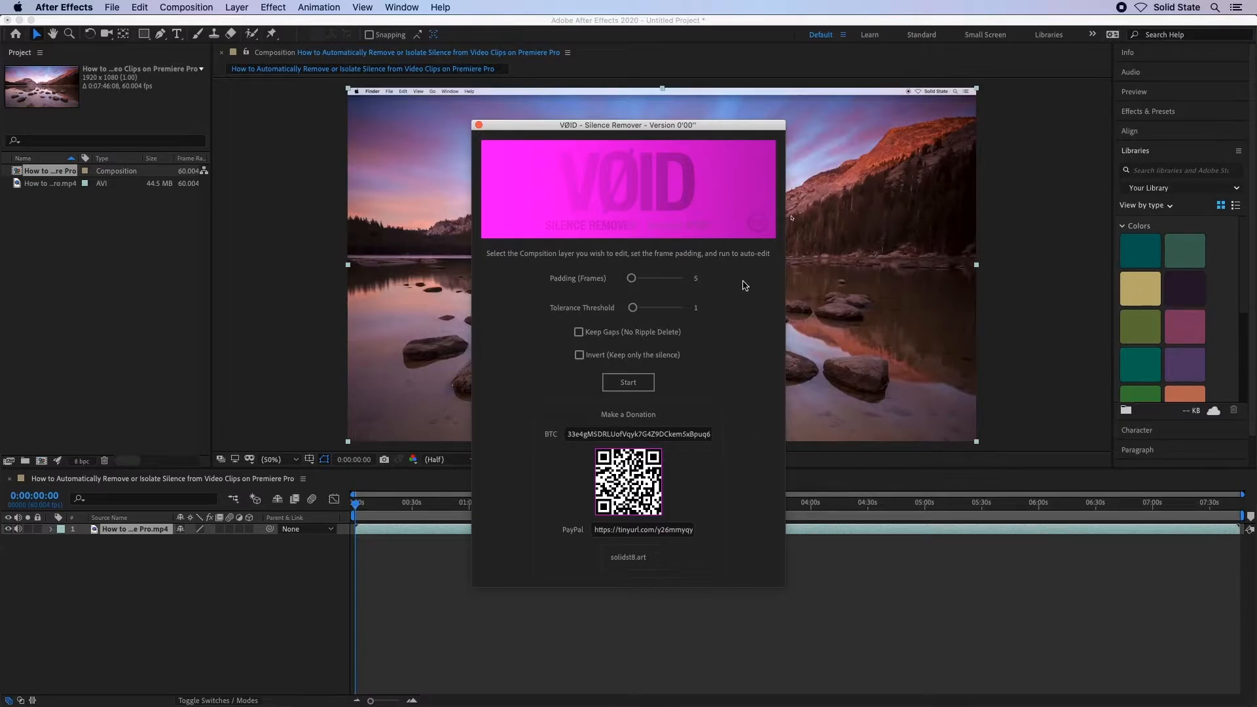
mouse_move(719, 331)
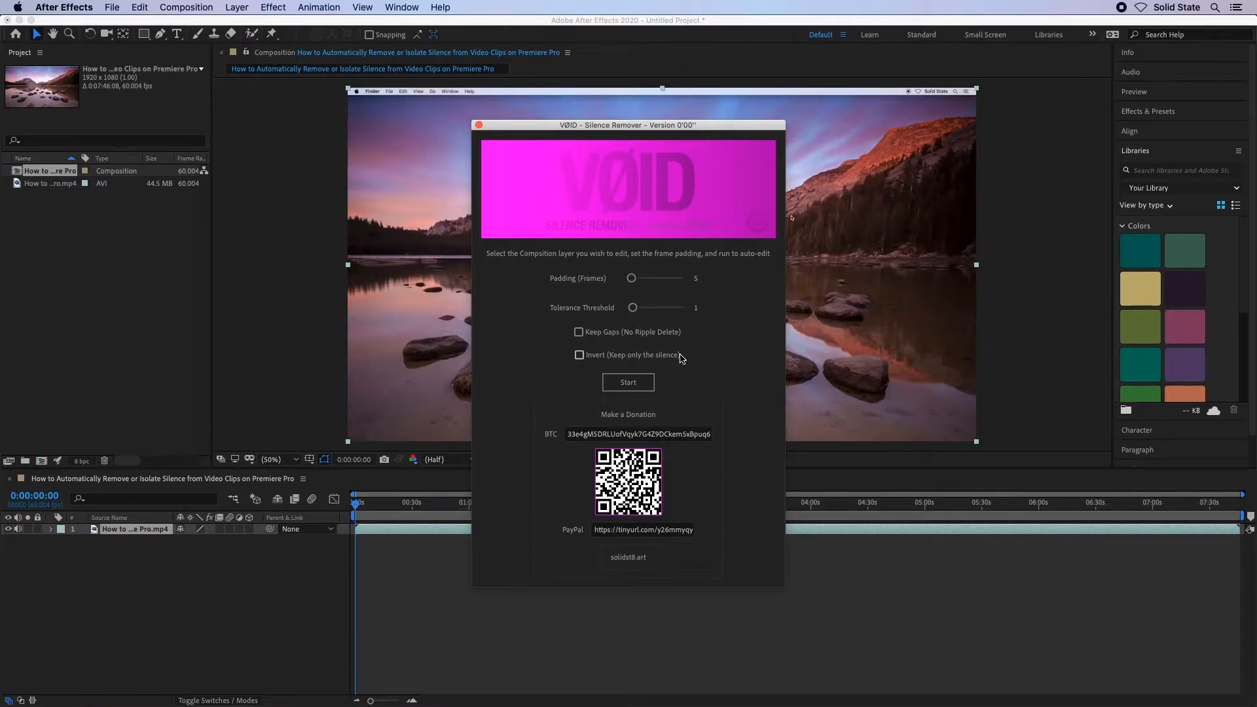
mouse_move(693, 385)
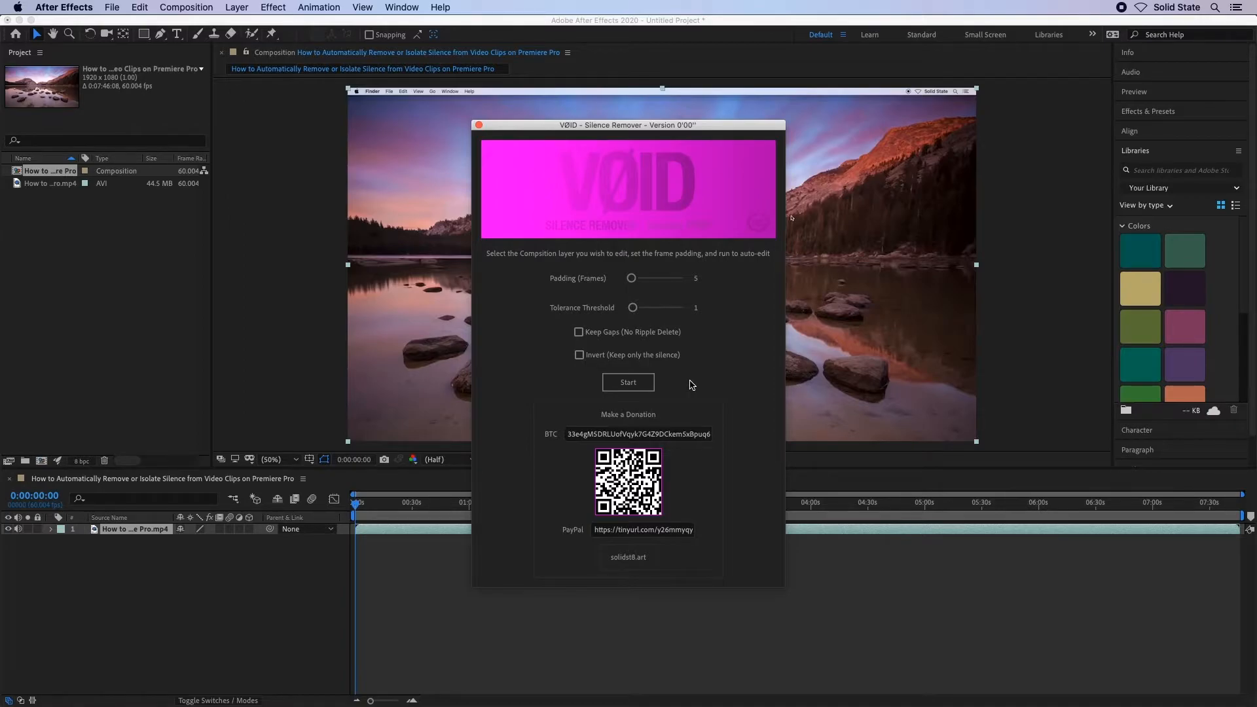
Step: Start the silence remover with Padding 5 and Tolerance 1 on the video layer
click(628, 383)
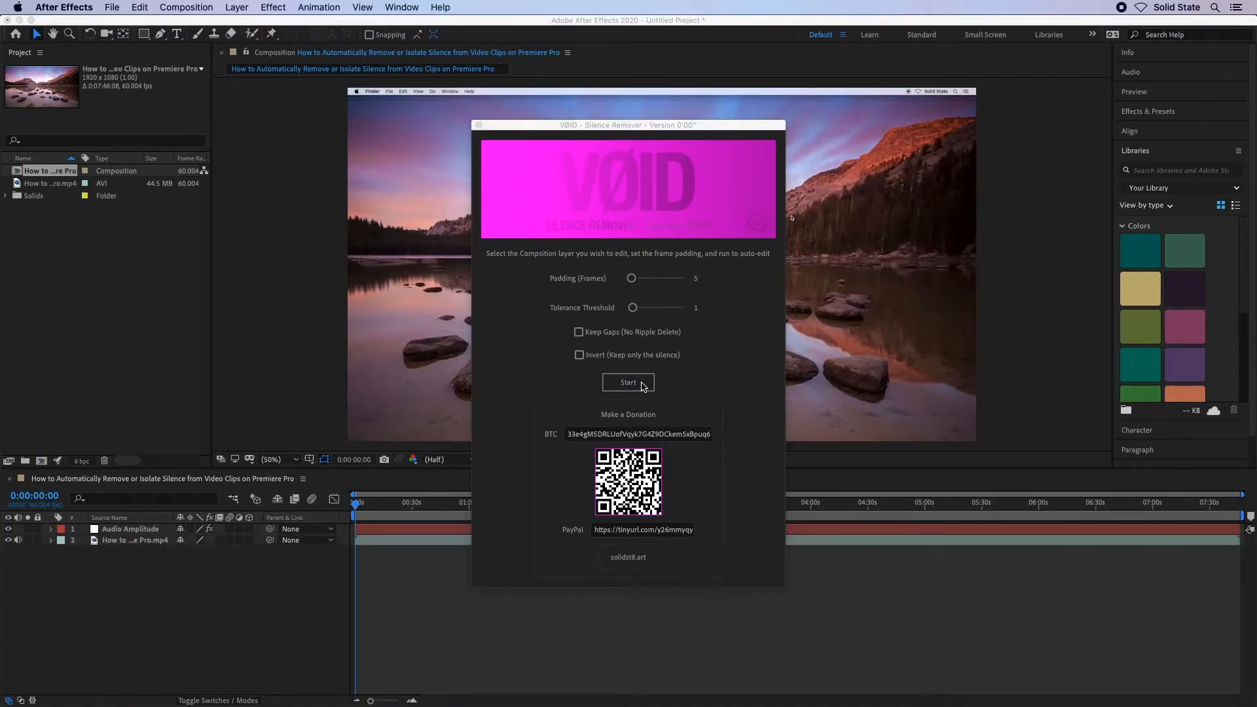
click(628, 382)
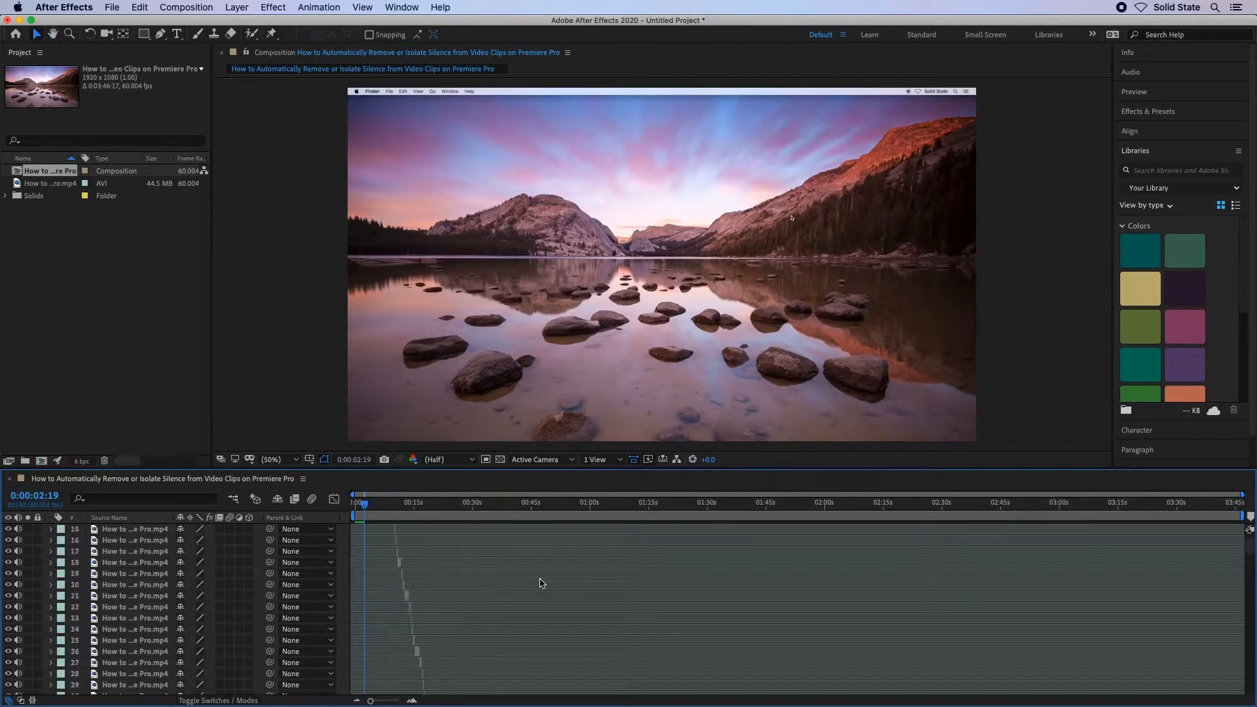
scroll(down, 3)
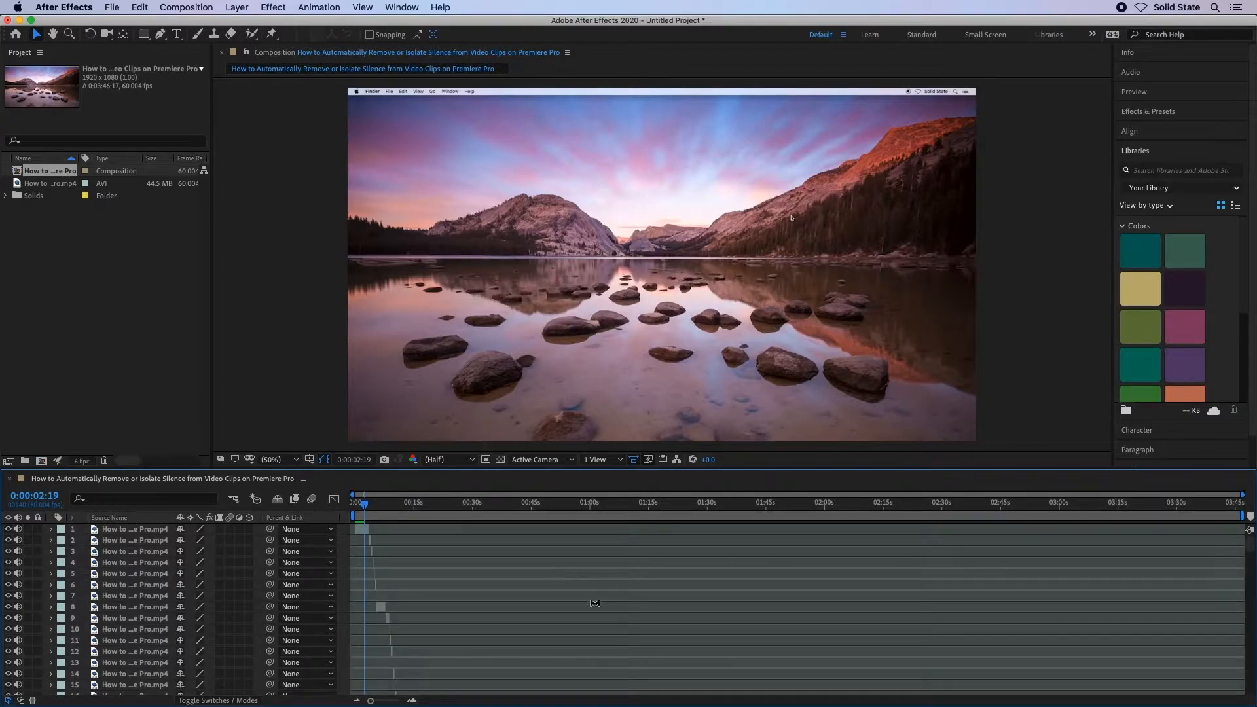
mouse_move(587, 597)
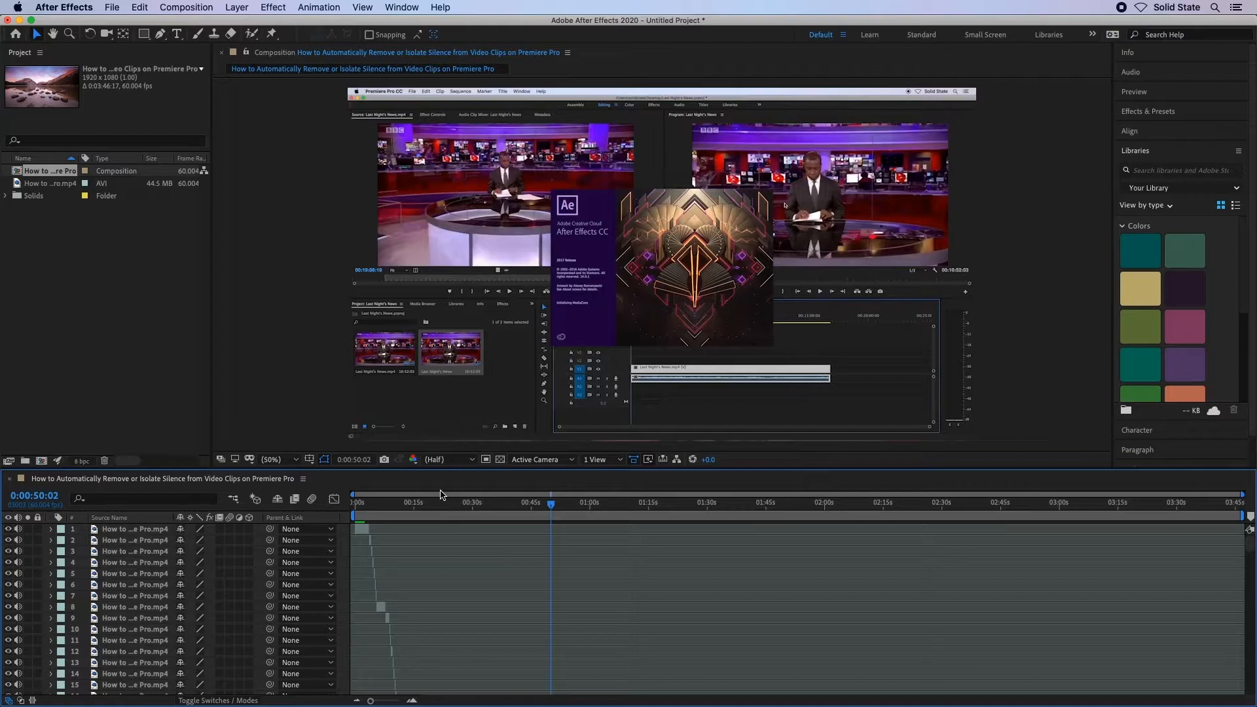
mouse_move(373, 551)
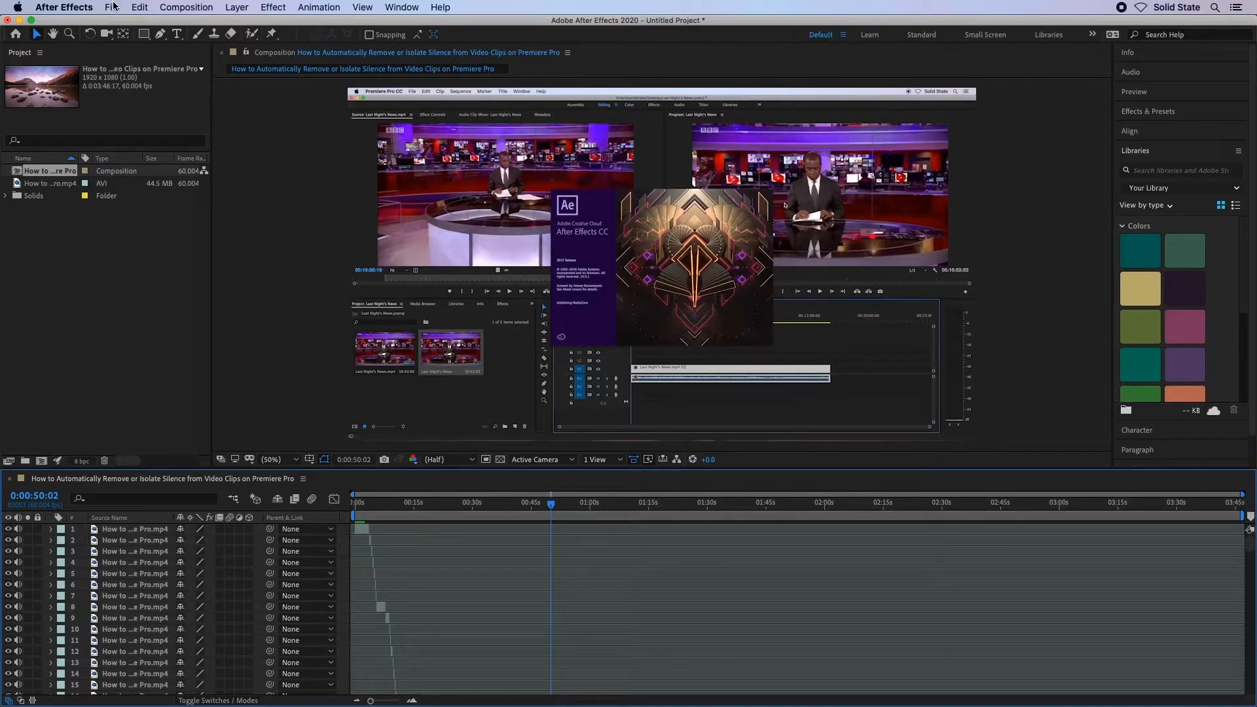
Step: Add the silence-removed composition to the Adobe Media Encoder queue
click(112, 7)
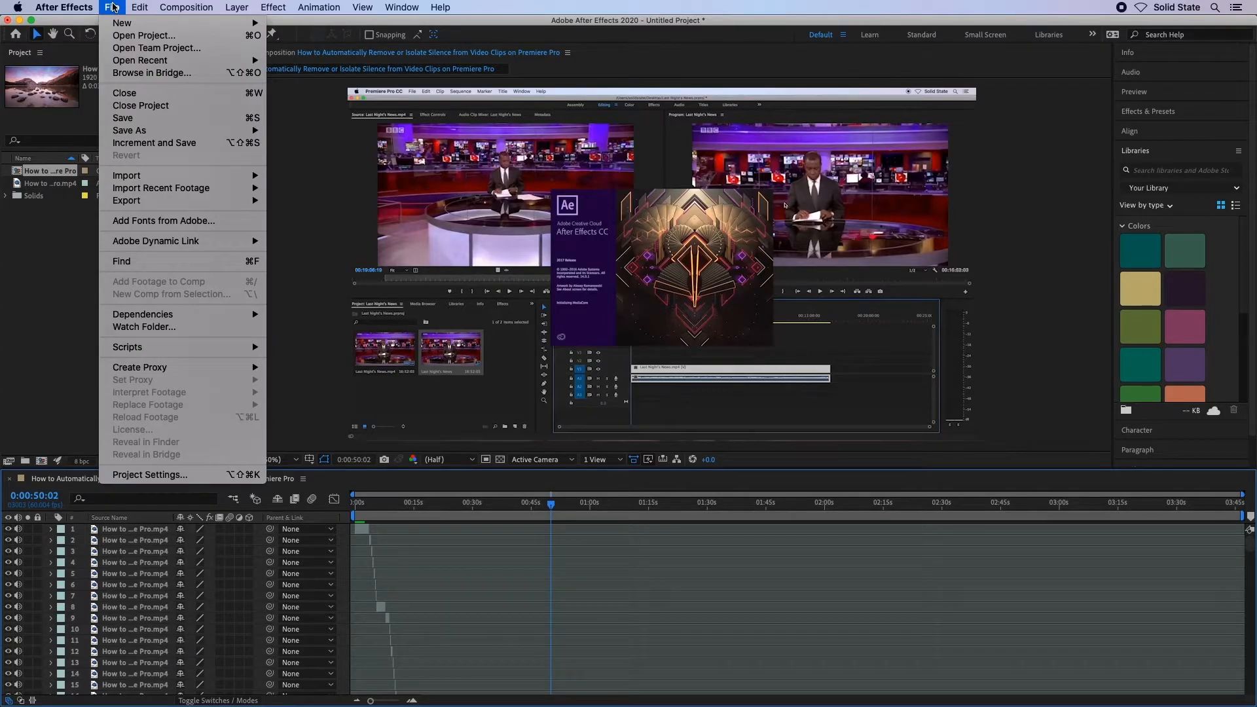
mouse_move(125, 201)
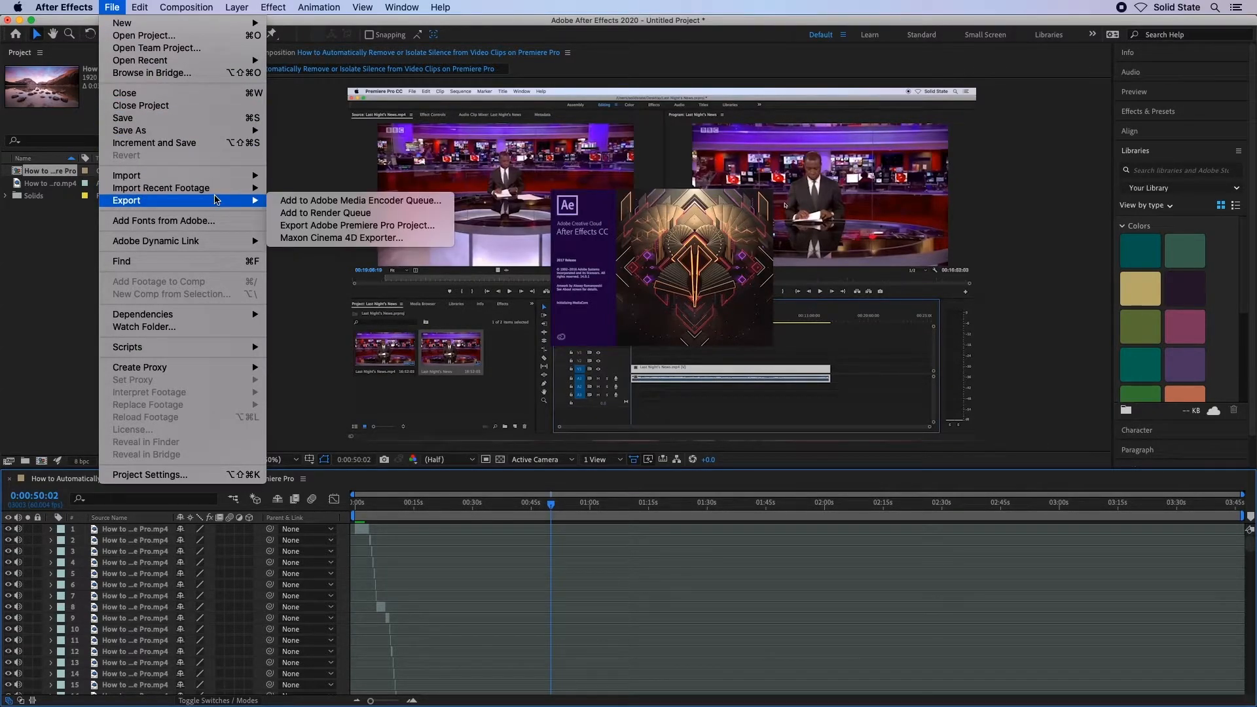
mouse_move(361, 200)
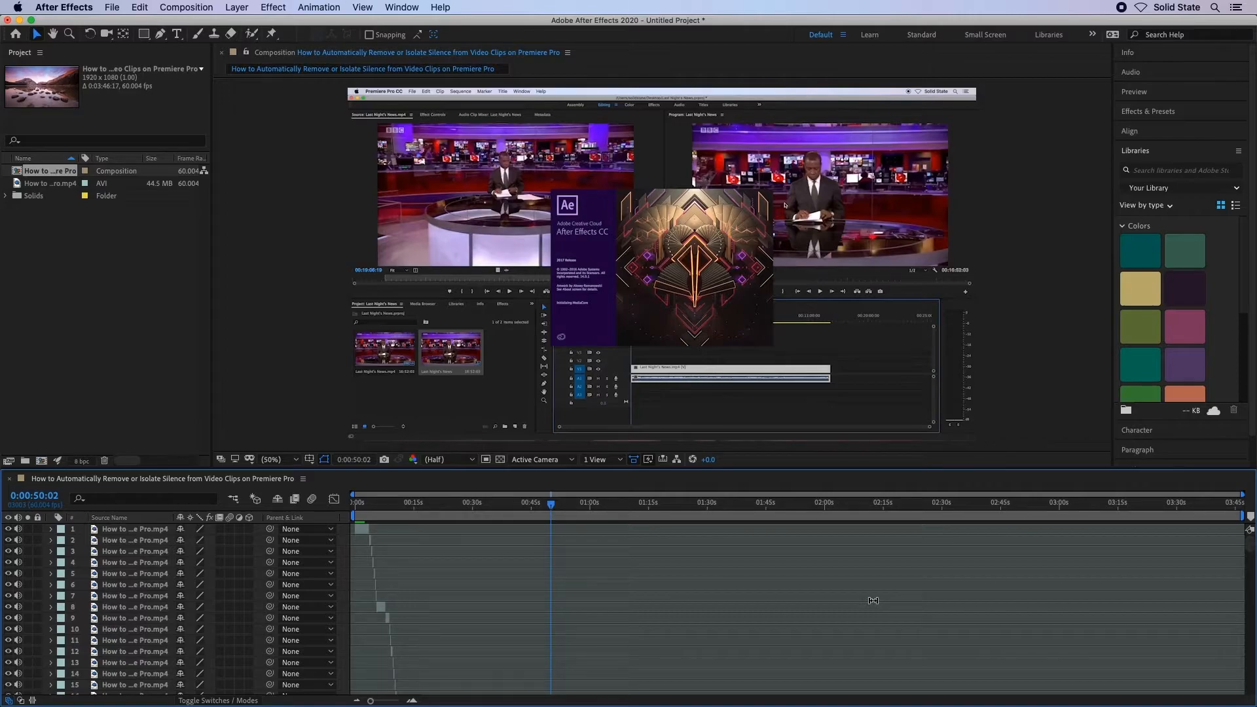
mouse_move(711, 531)
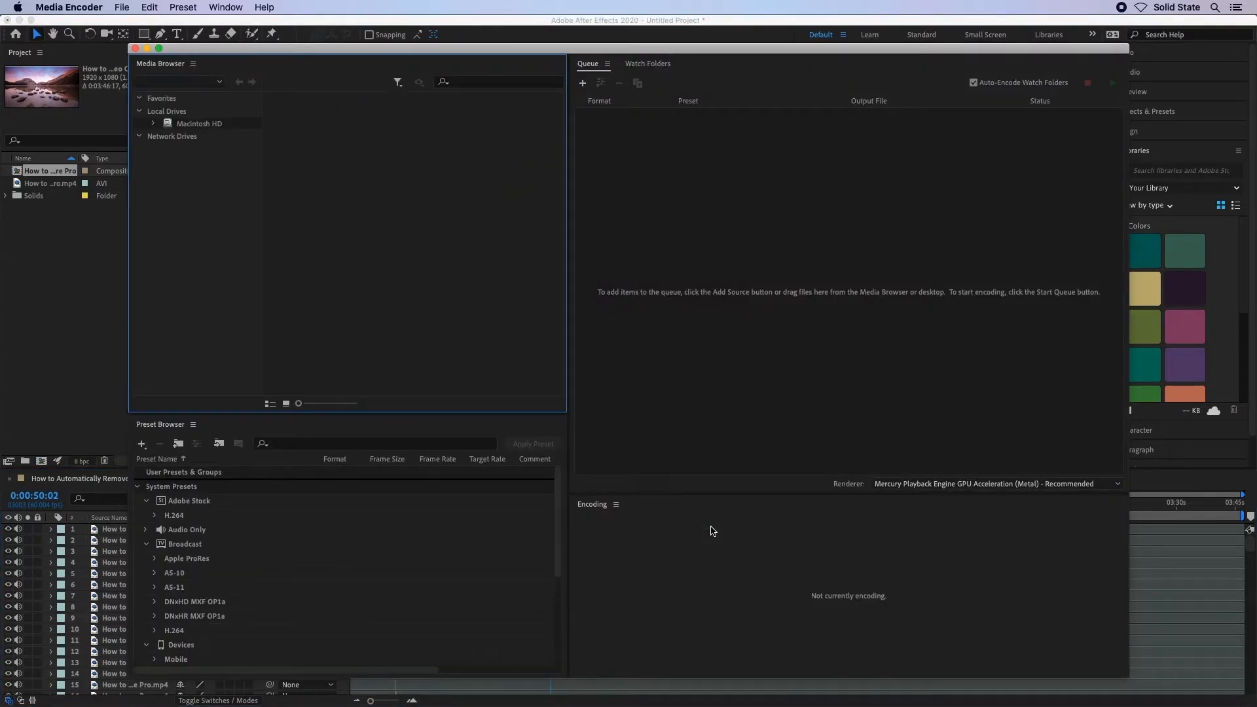
Step: Start encoding the queued composition with H.264 Match Source - High bitrate
click(146, 501)
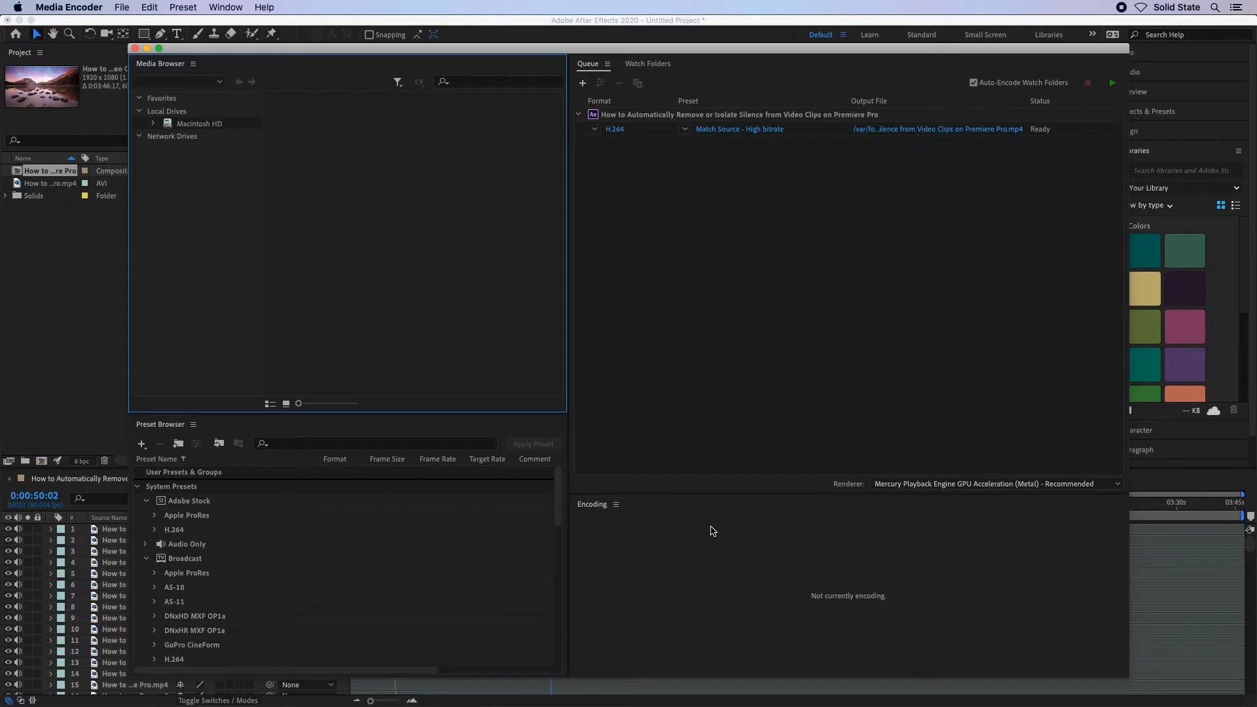
mouse_move(760, 180)
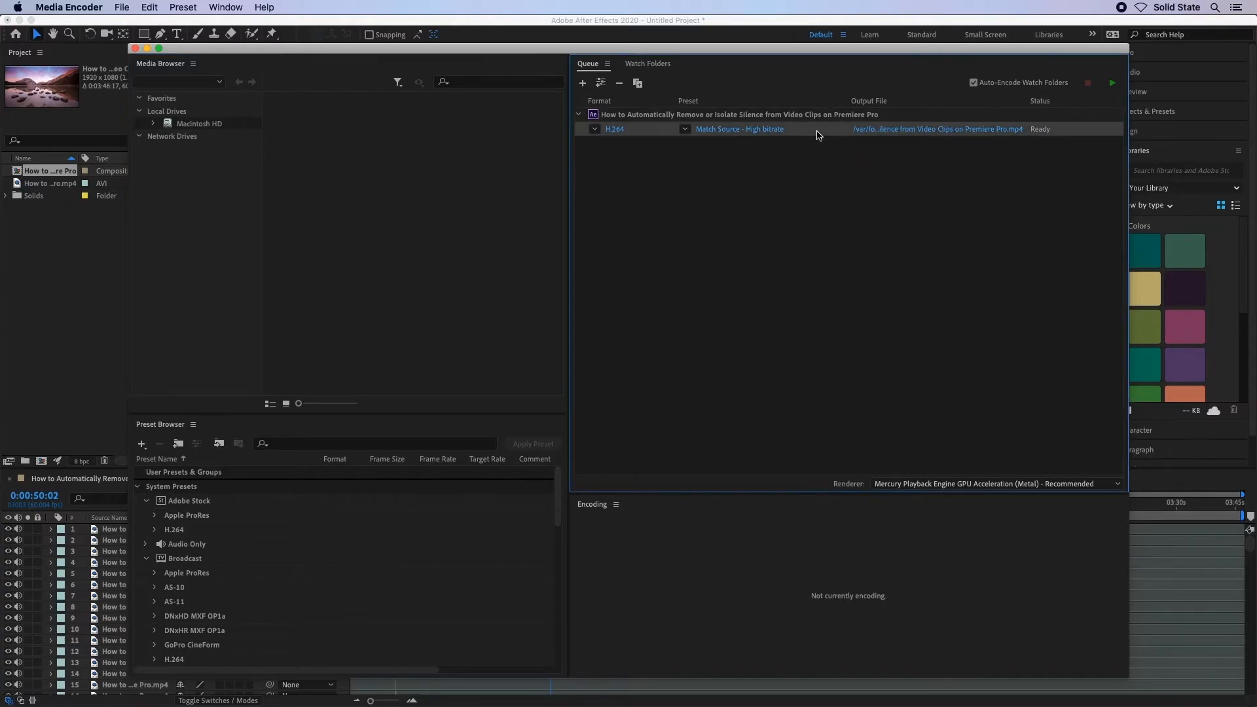
click(1112, 83)
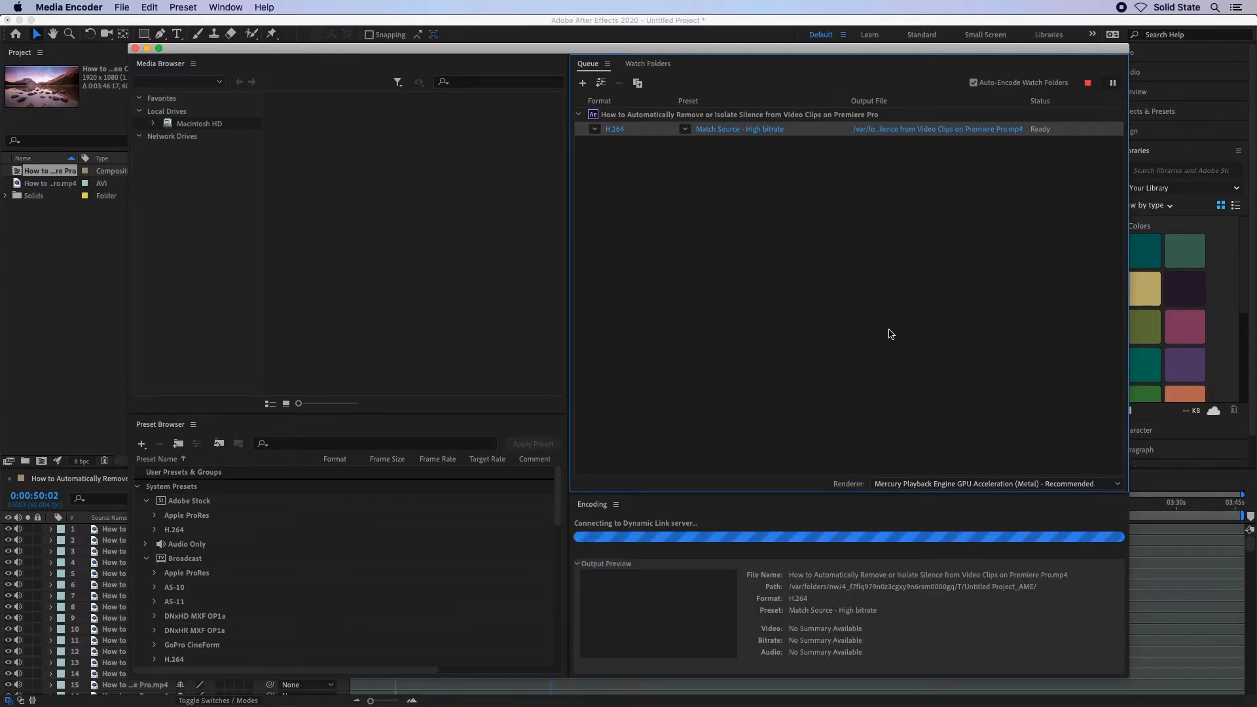
mouse_move(839, 359)
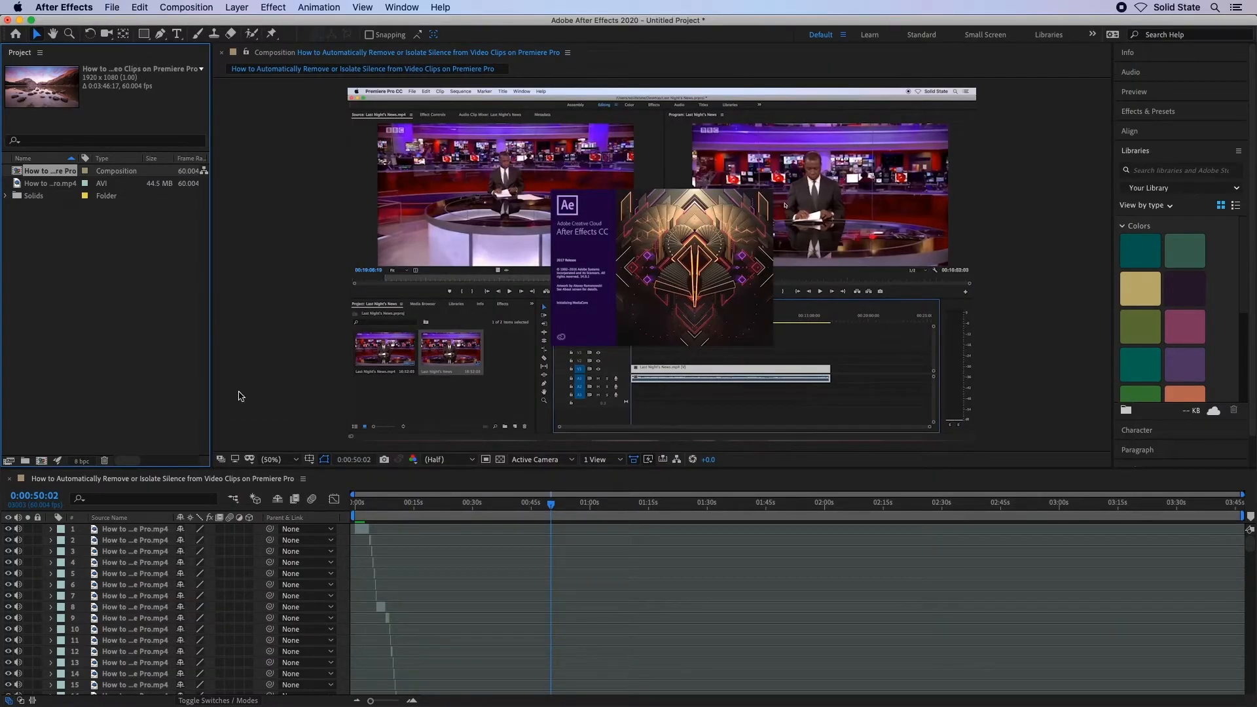
Step: Export the project as Test.prproj into Downloads
click(111, 8)
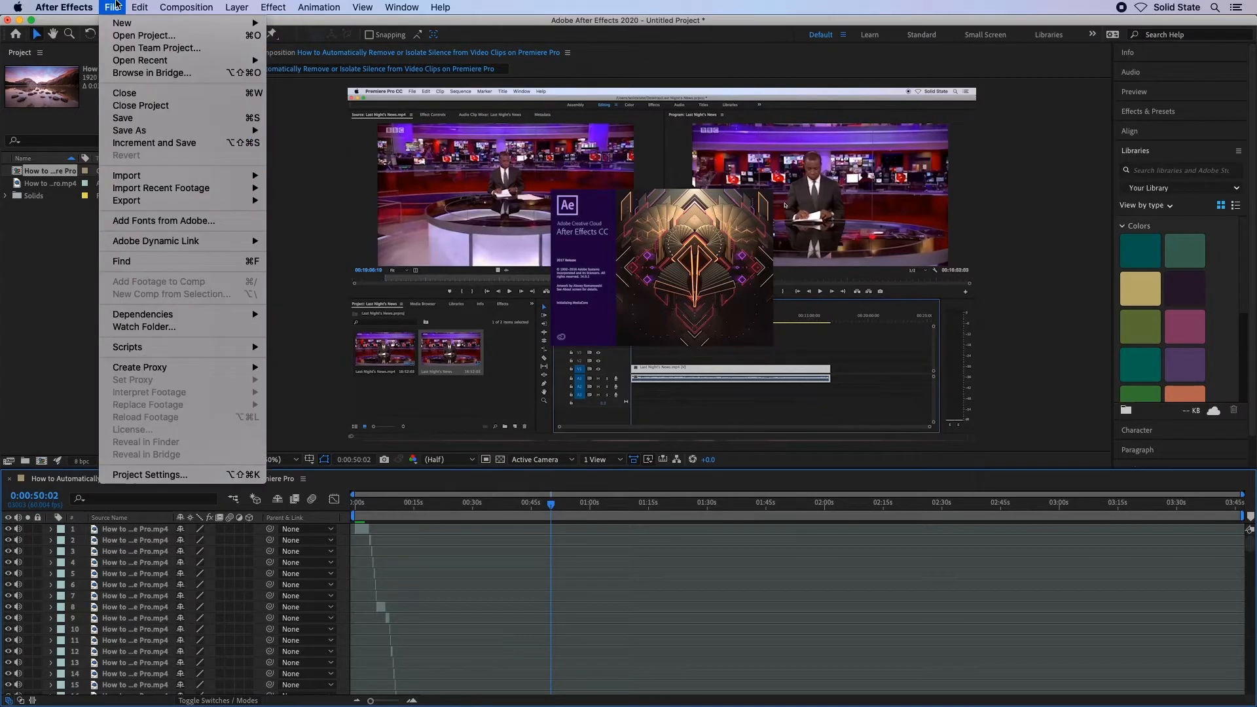
mouse_move(126, 200)
text(Test.prproj)
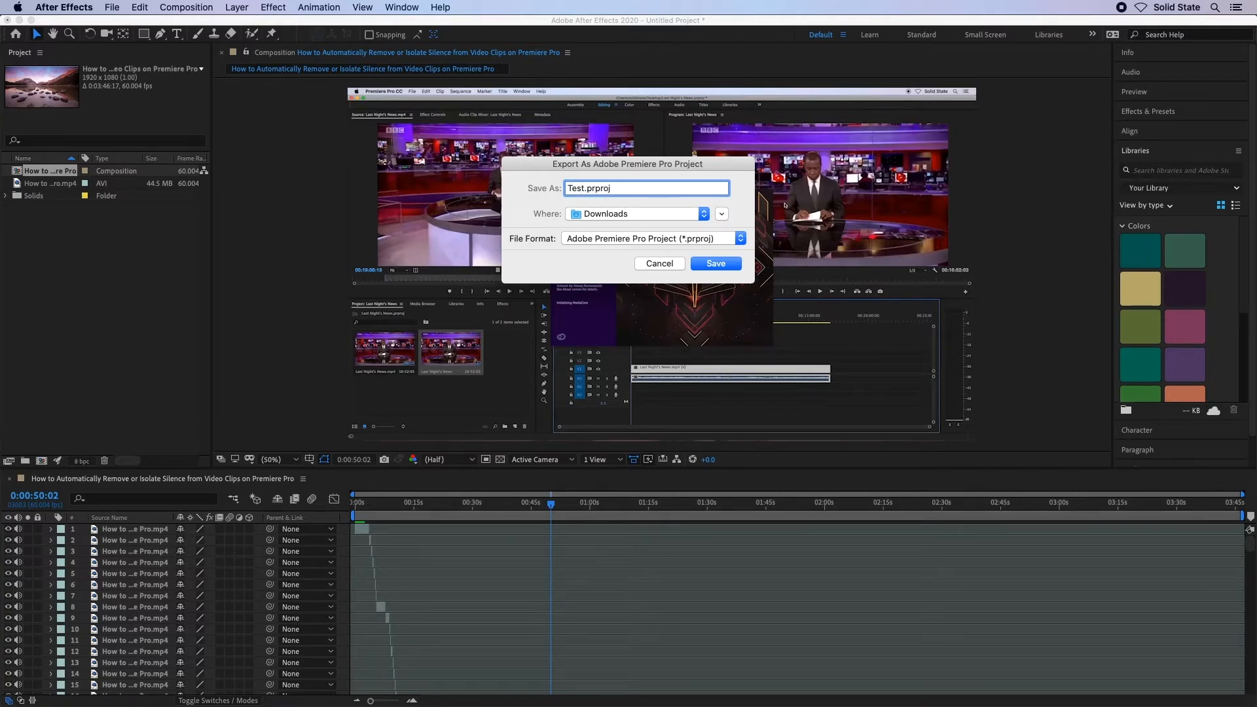
click(715, 263)
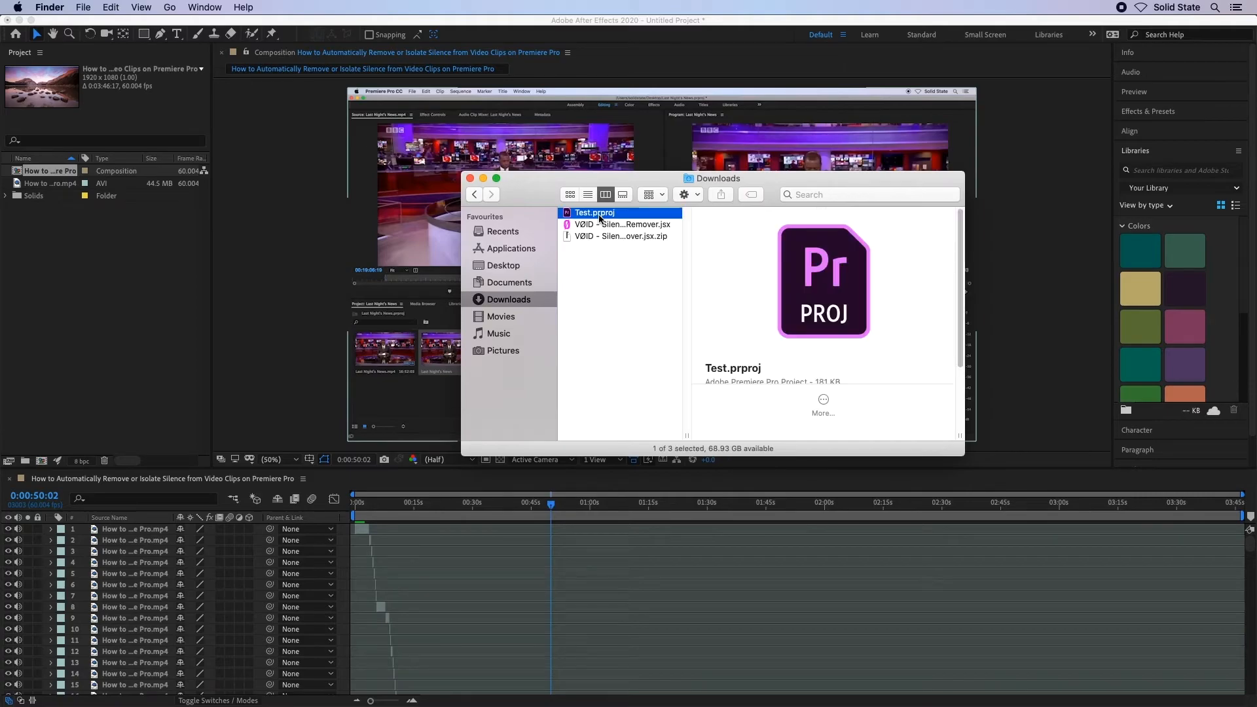
mouse_move(237, 272)
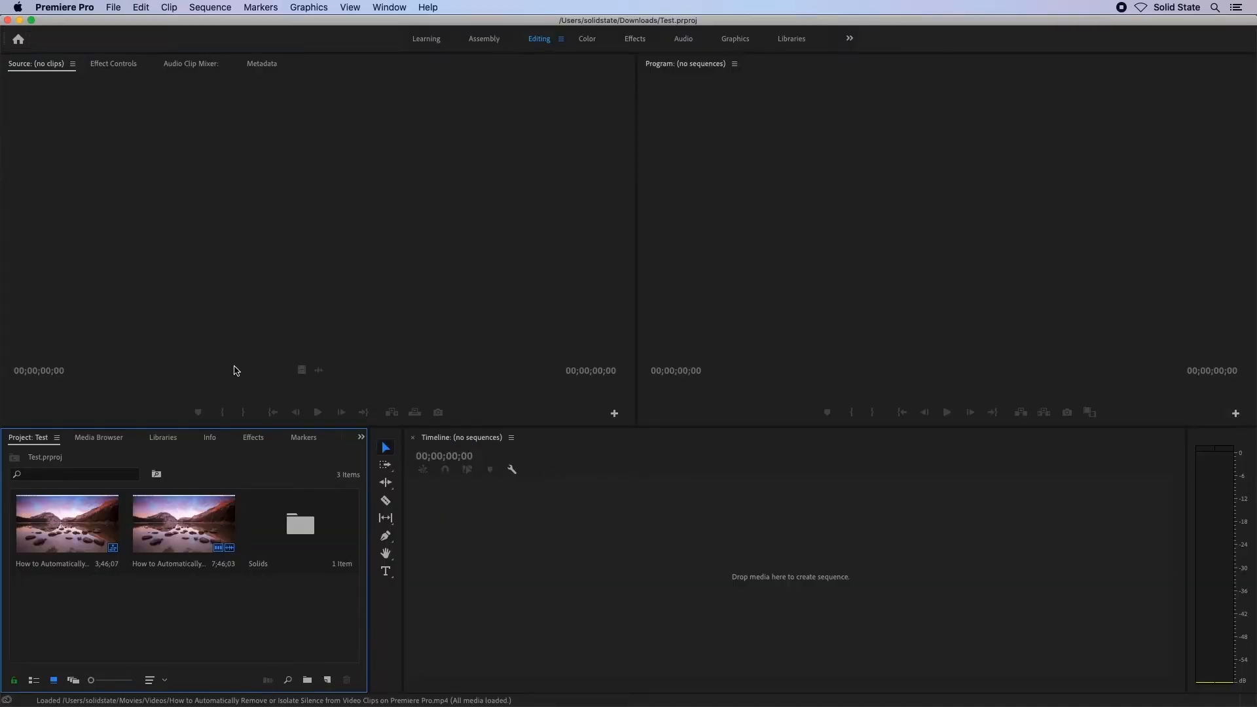
Step: Make a sequence from the 3;46;07 clip and play it in the Program monitor
click(66, 525)
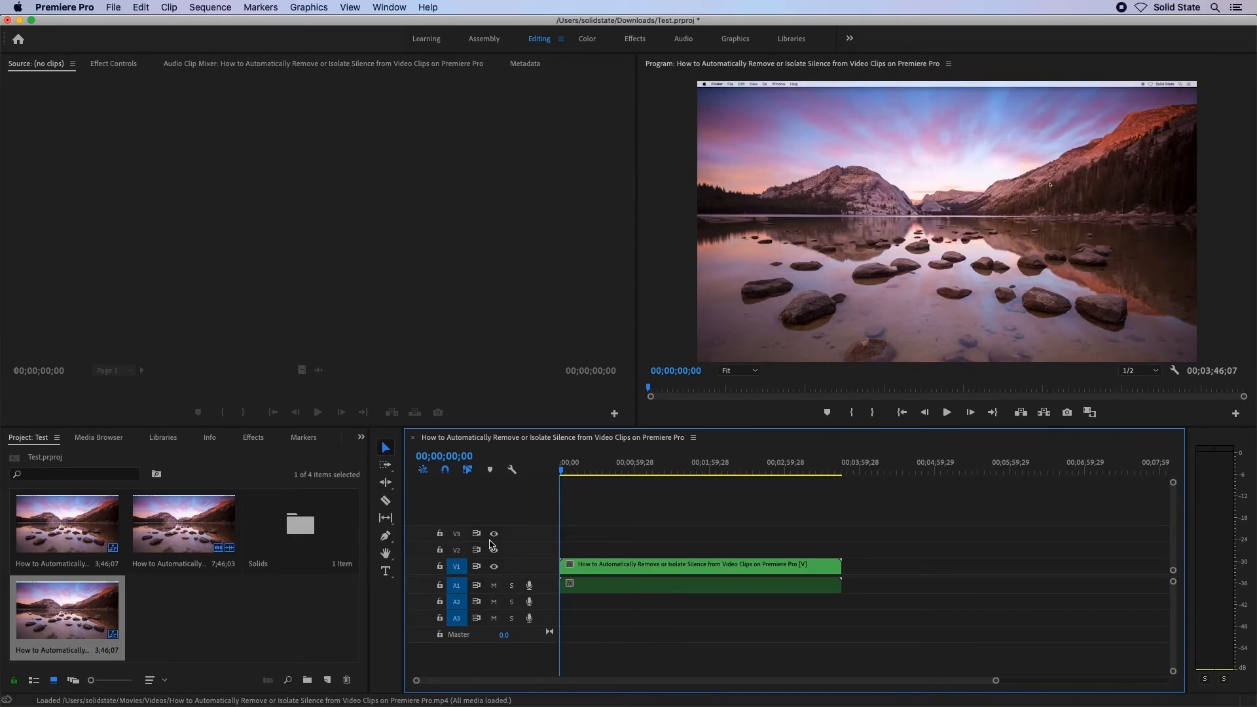
click(946, 412)
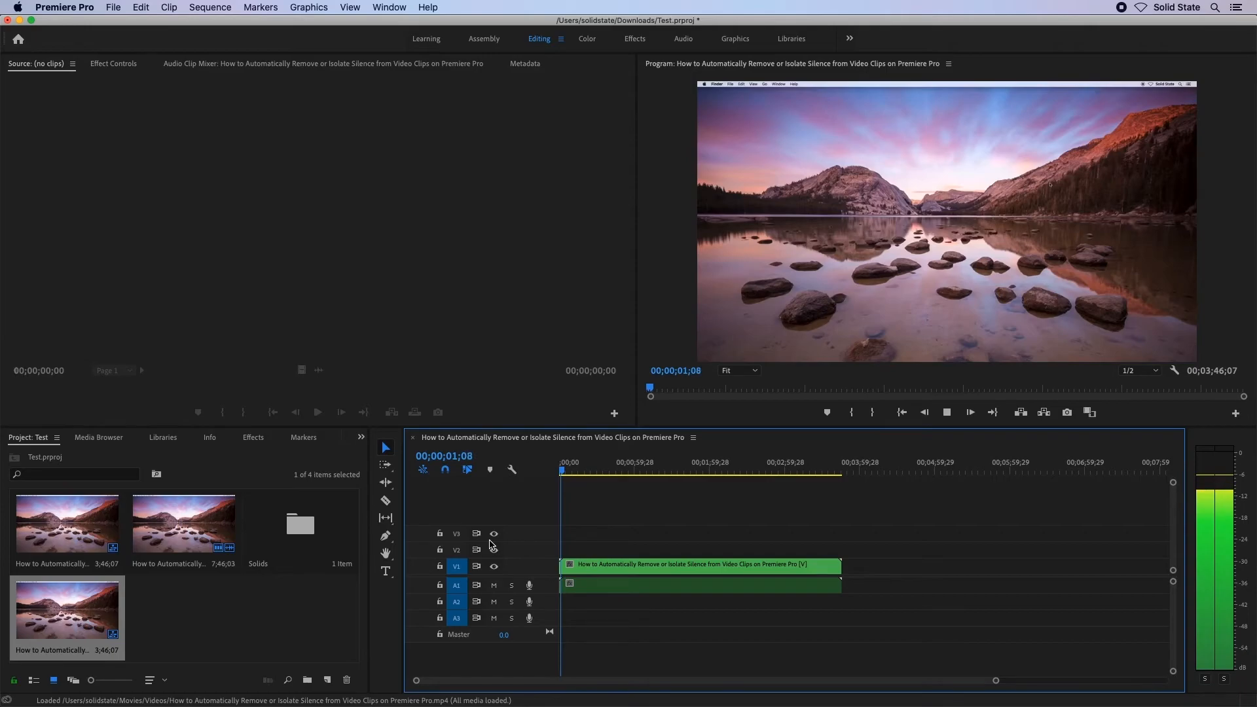